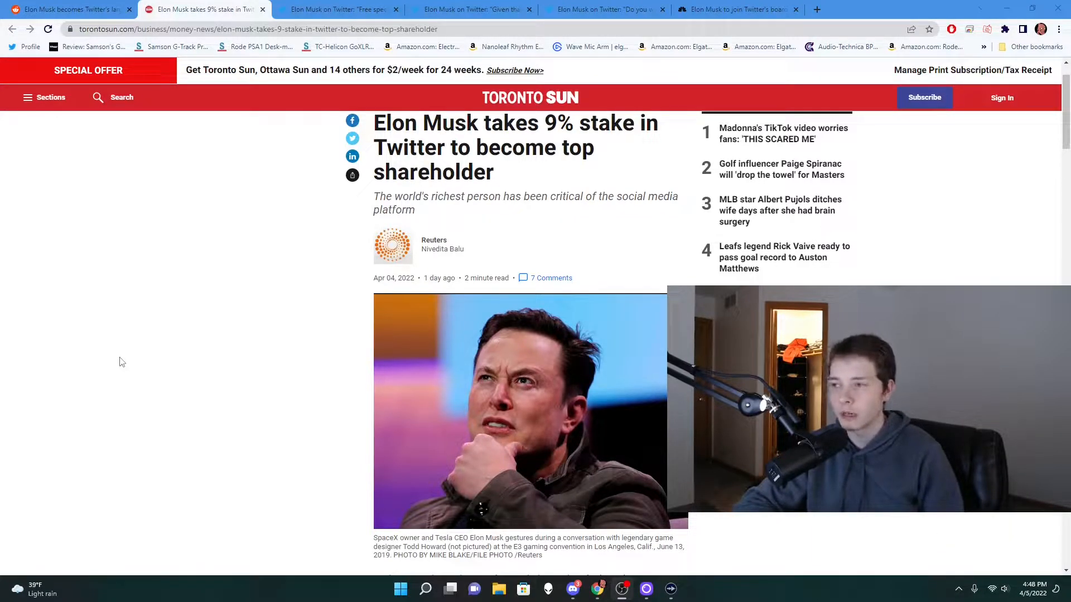
Step: Switch to the Reddit r/technology thread on Musk becoming Twitter's largest shareholder
scroll("down", 3)
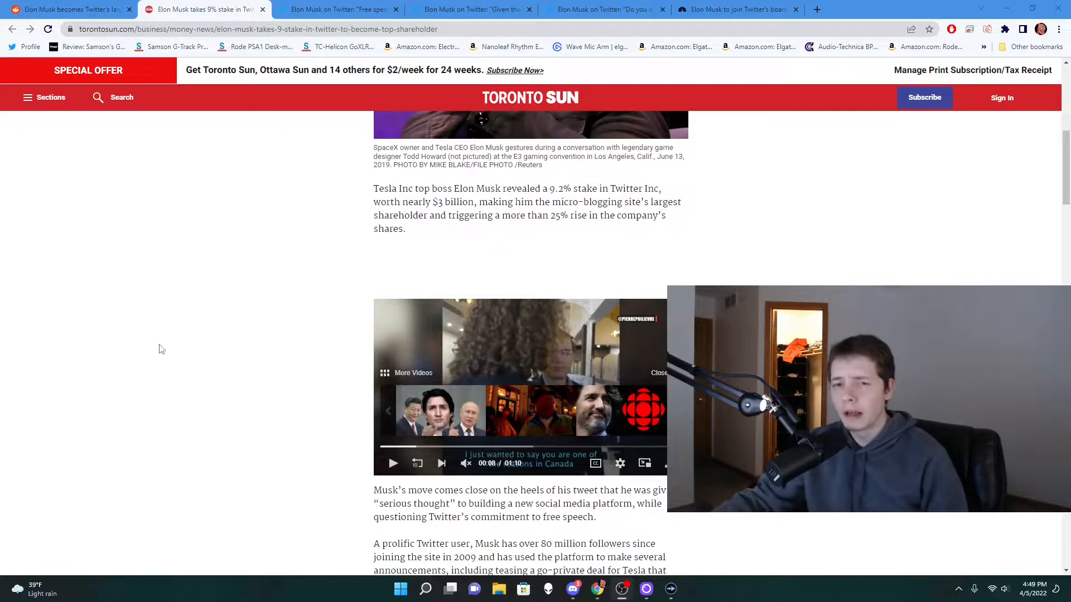
left_click(72, 8)
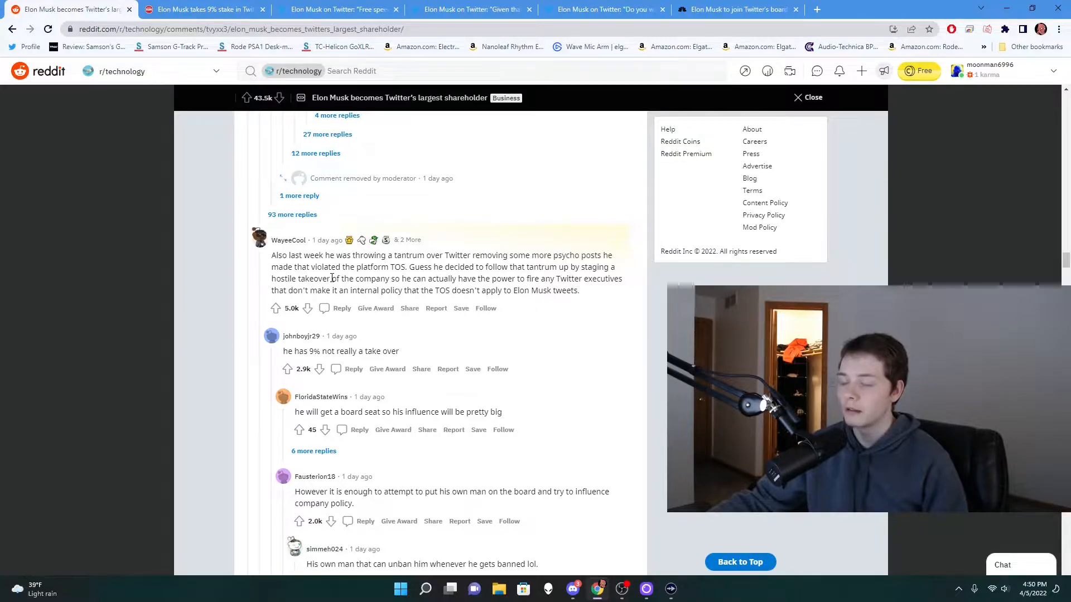
mouse_move(257, 369)
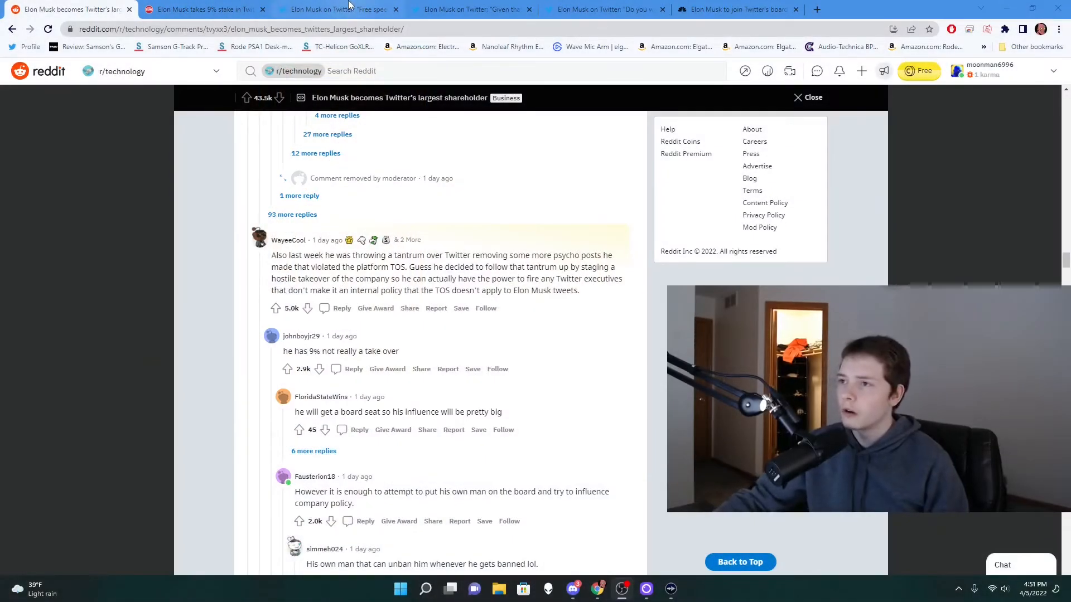
Step: Switch to Musk's free speech poll tweet showing 70.4% No
left_click(335, 9)
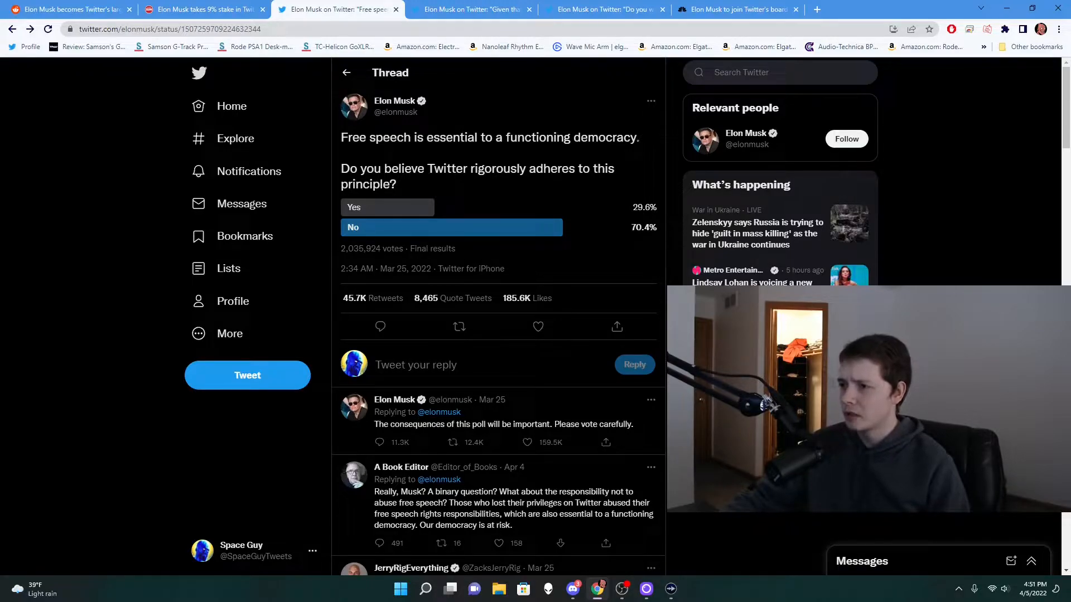
mouse_move(563, 132)
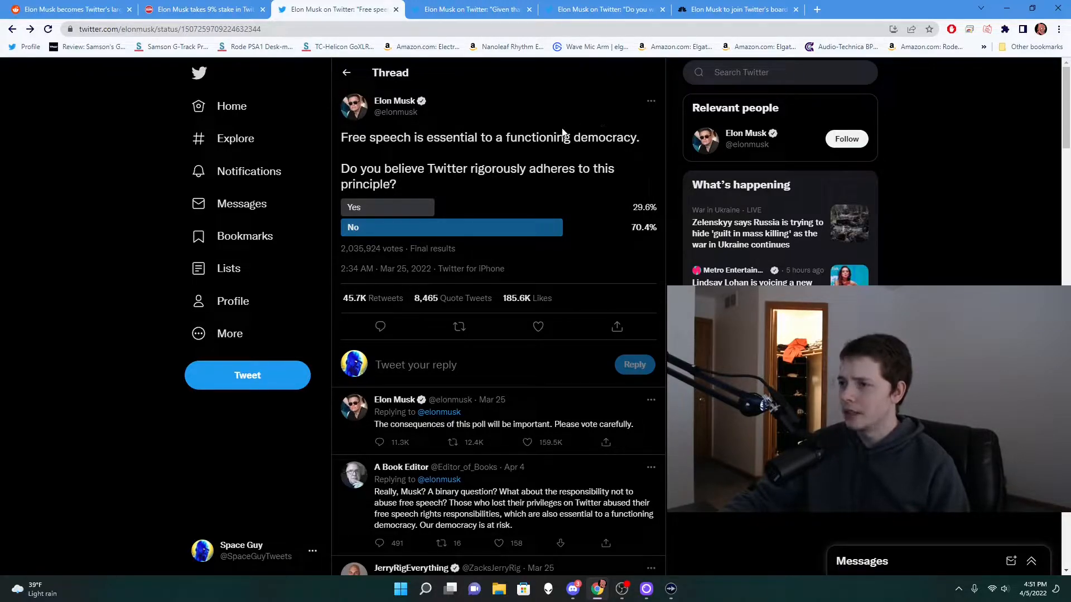
mouse_move(514, 196)
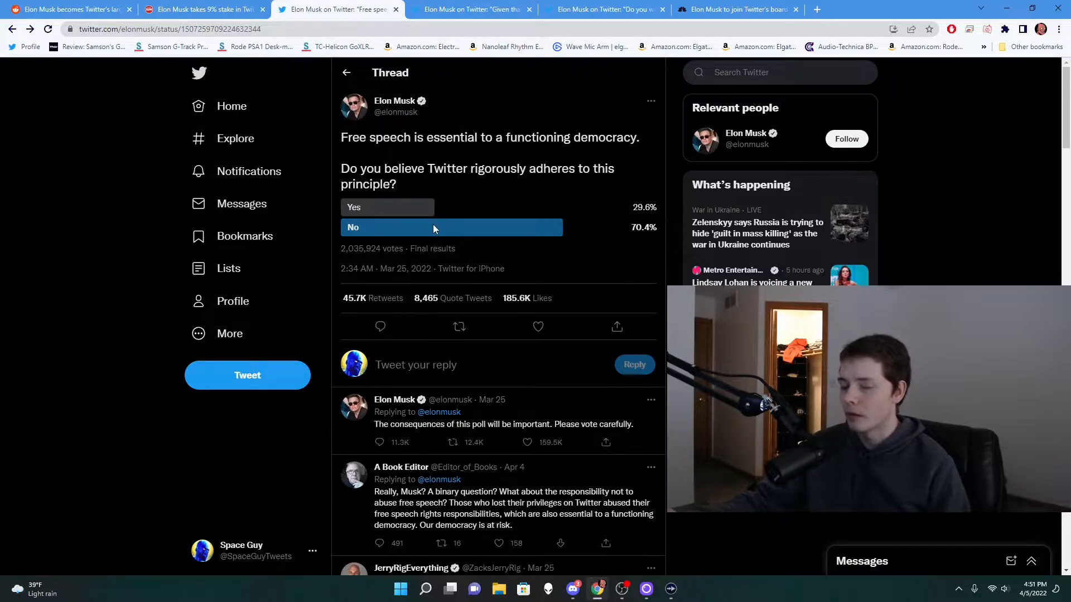
mouse_move(385, 432)
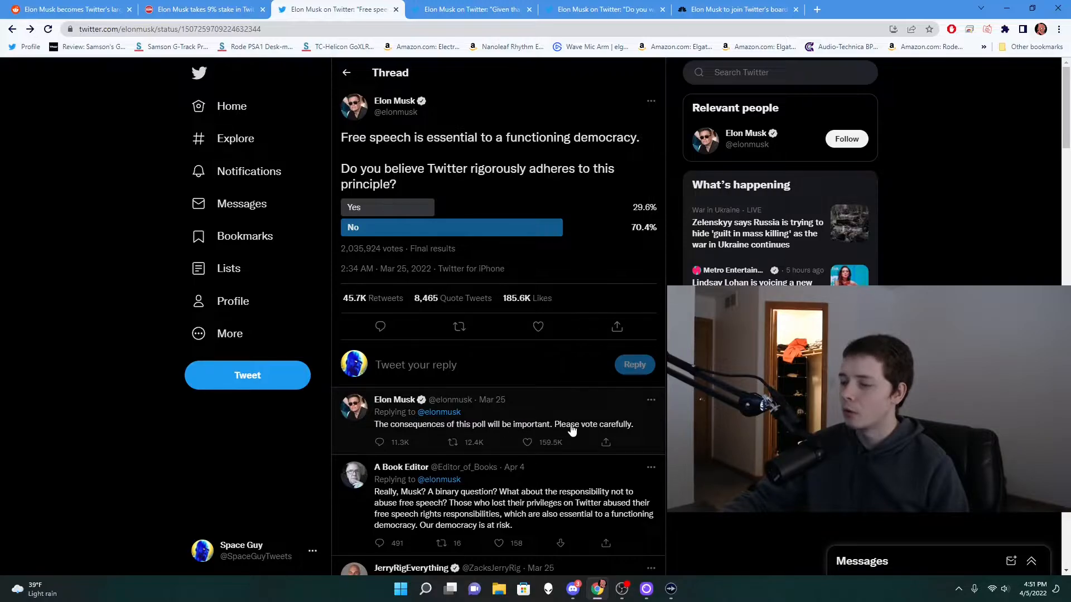
mouse_move(576, 395)
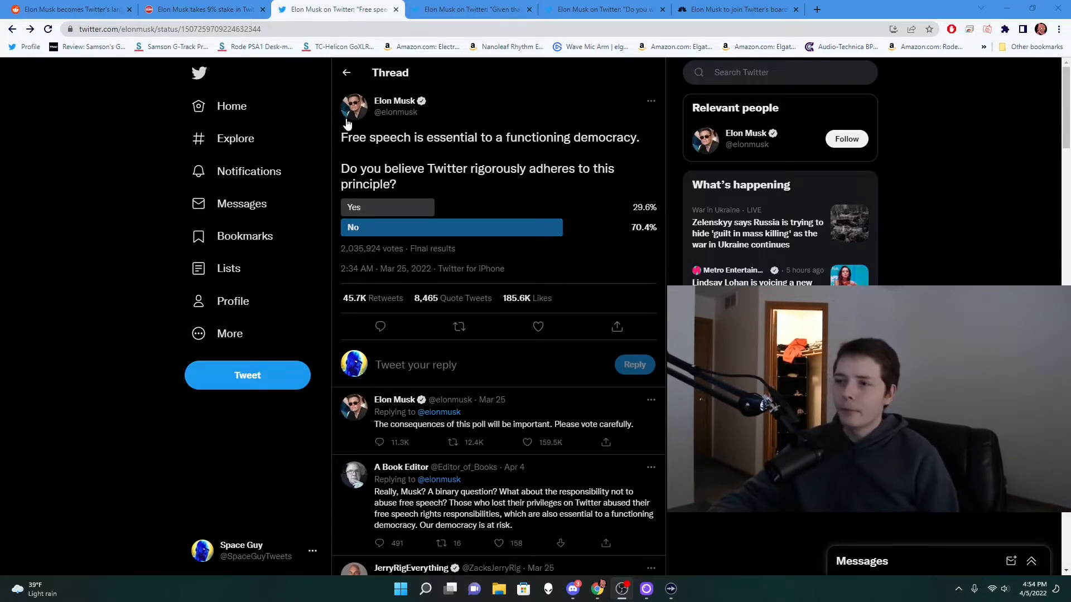
mouse_move(354, 110)
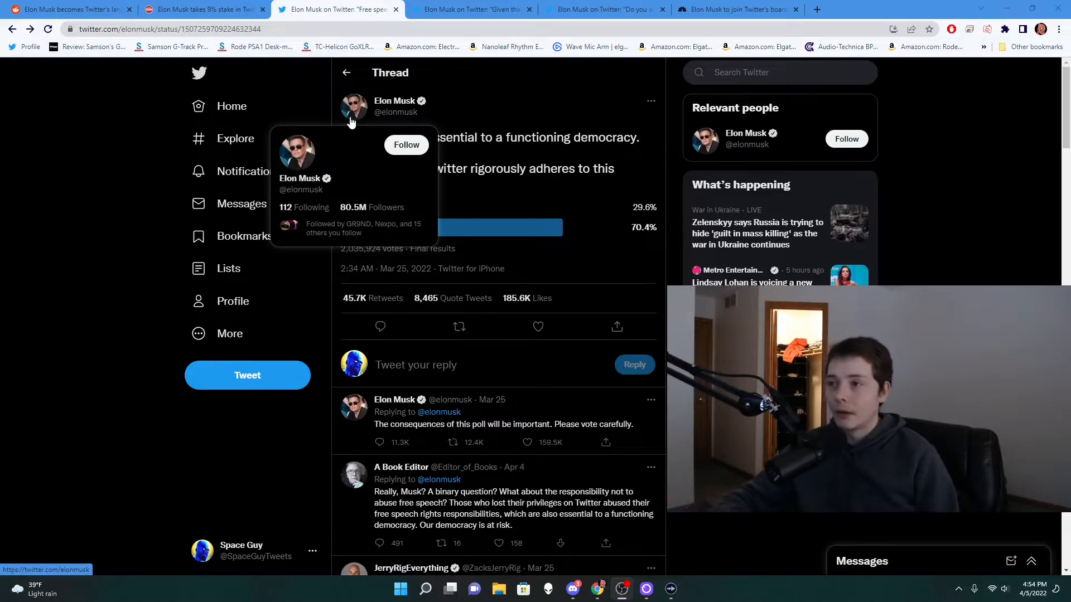
Step: Switch to the 'Given that...' tweet calling Twitter the de facto public town square
left_click(476, 10)
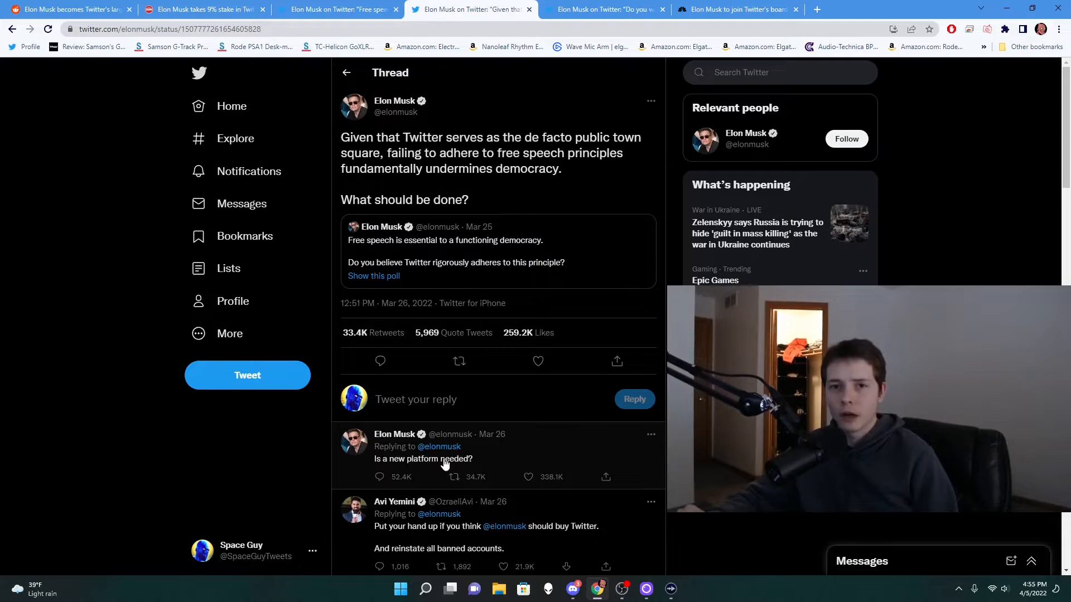
mouse_move(497, 457)
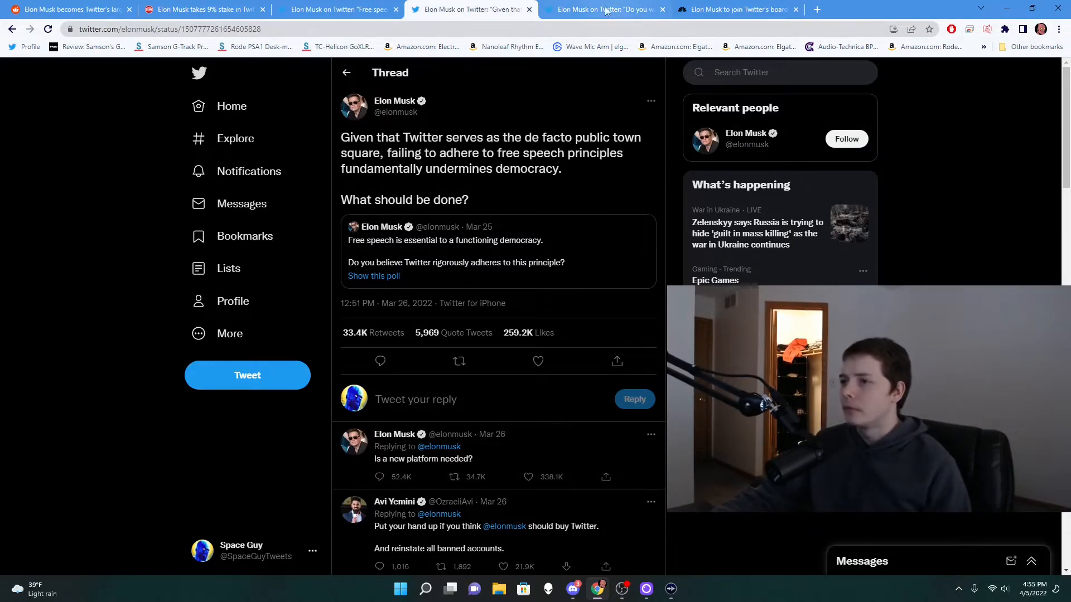
Step: Open Musk's 'Do you want an edit button?' poll, showing 73.6% yes
left_click(603, 10)
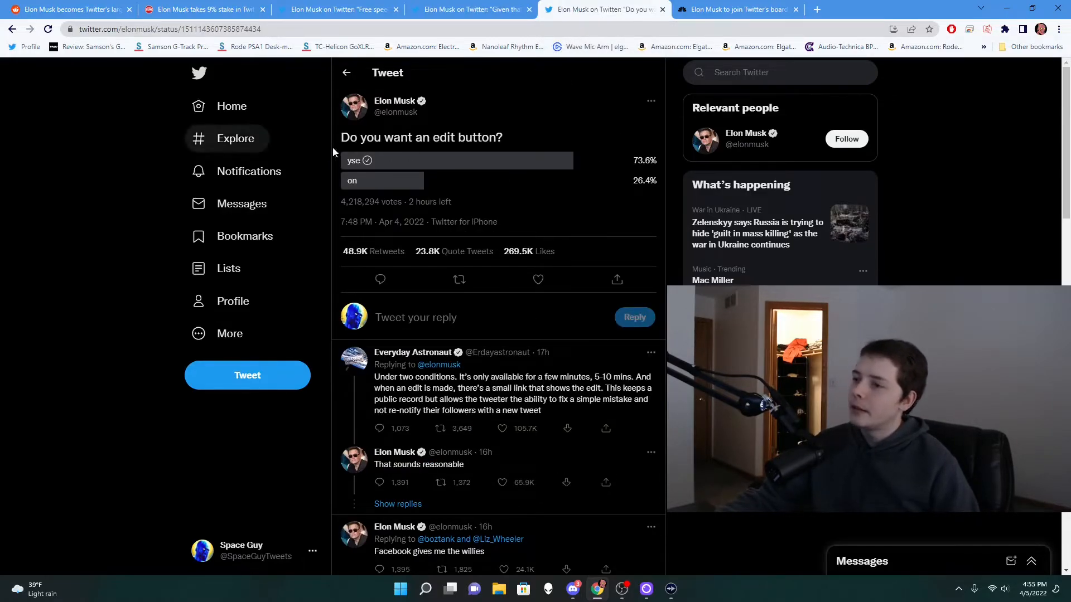
mouse_move(547, 149)
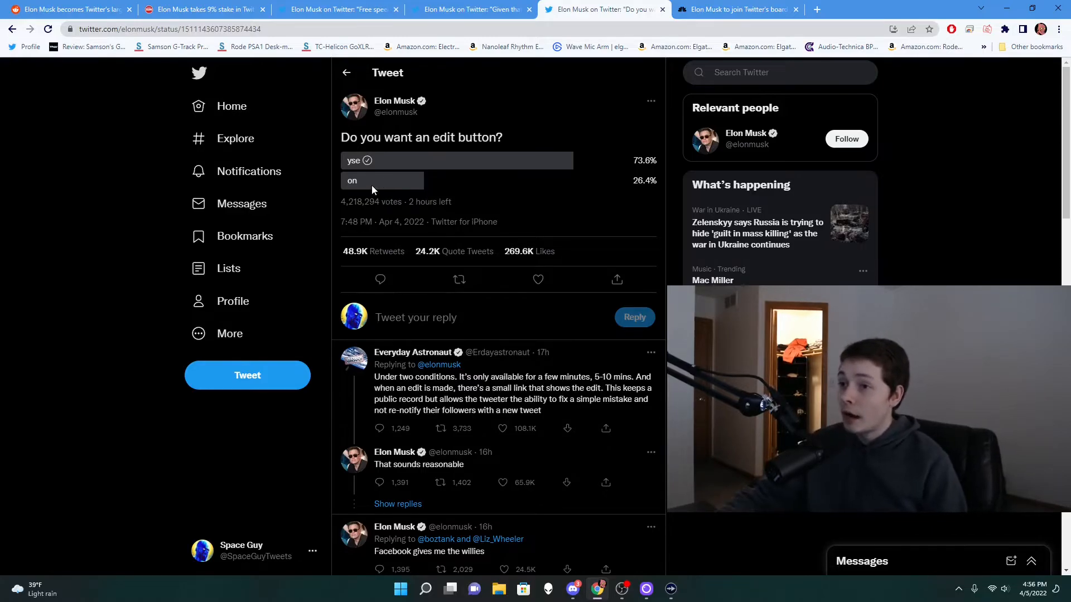
mouse_move(399, 171)
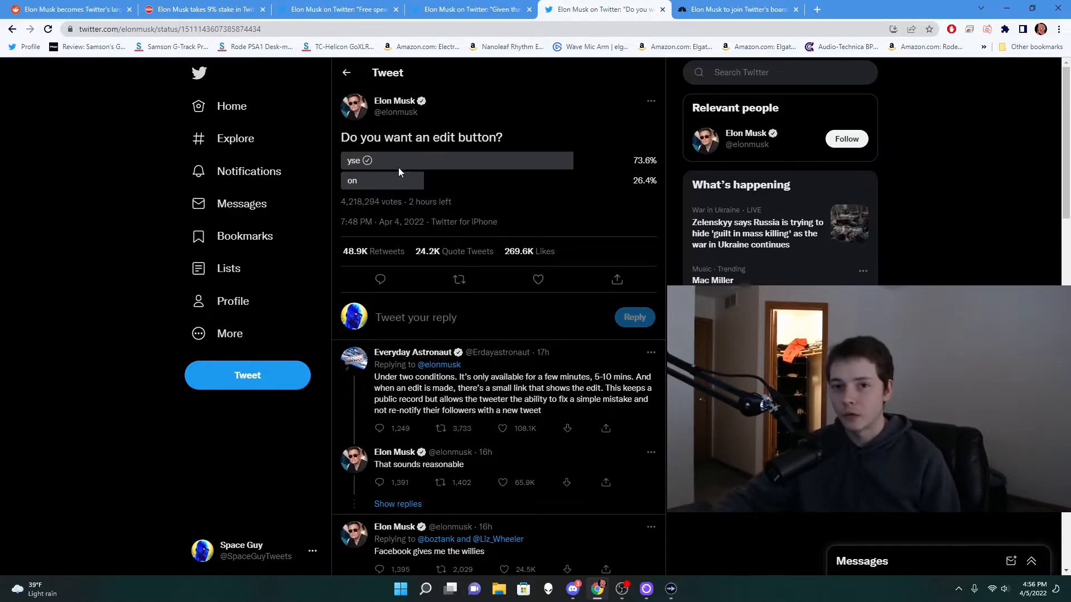
mouse_move(408, 229)
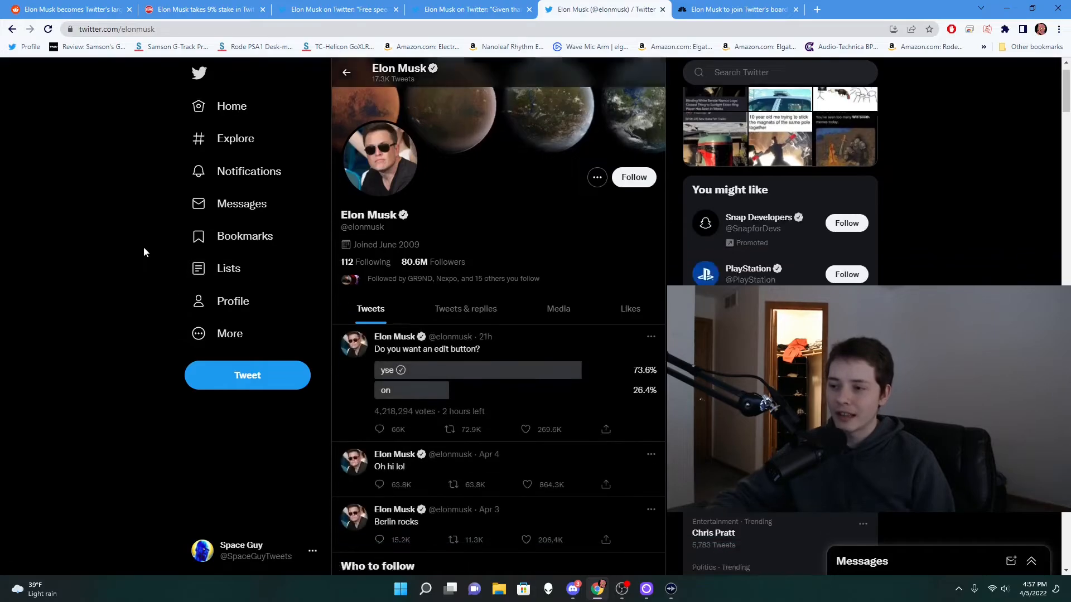
scroll("down", 3)
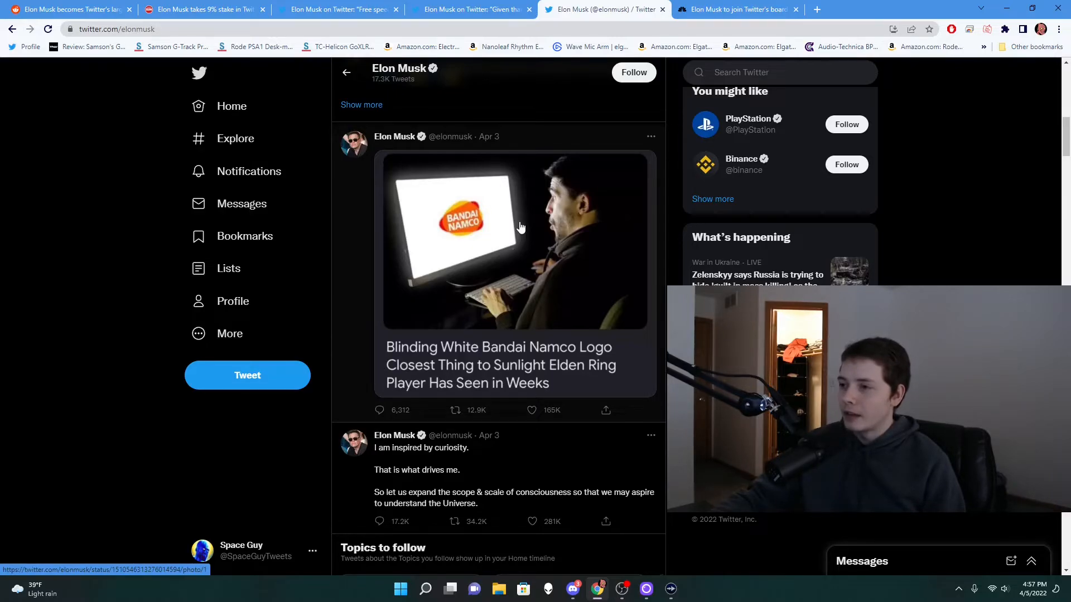
scroll("down", 3)
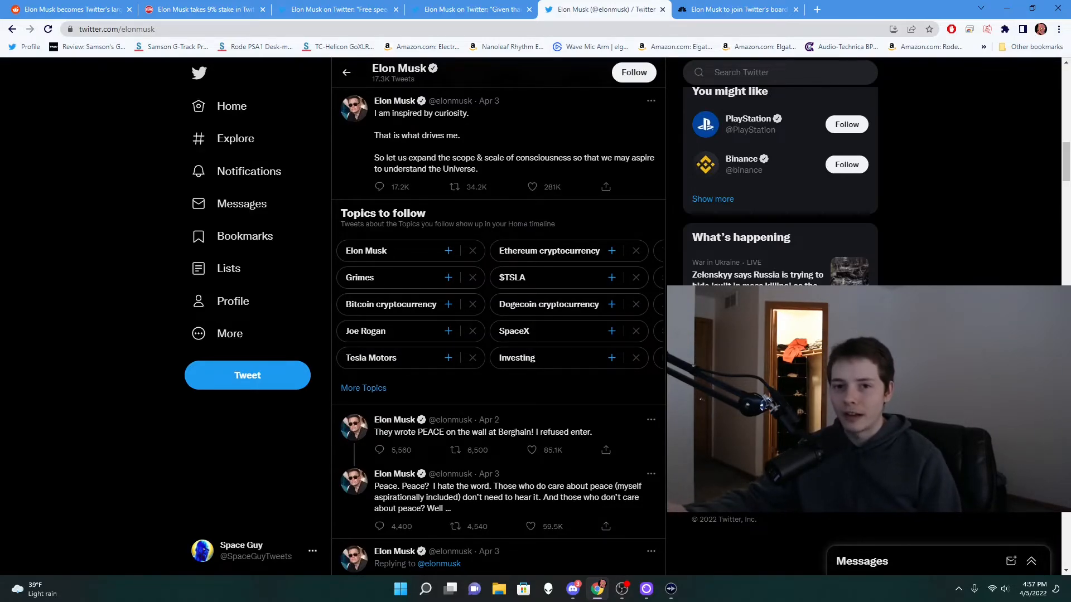
scroll("down", 3)
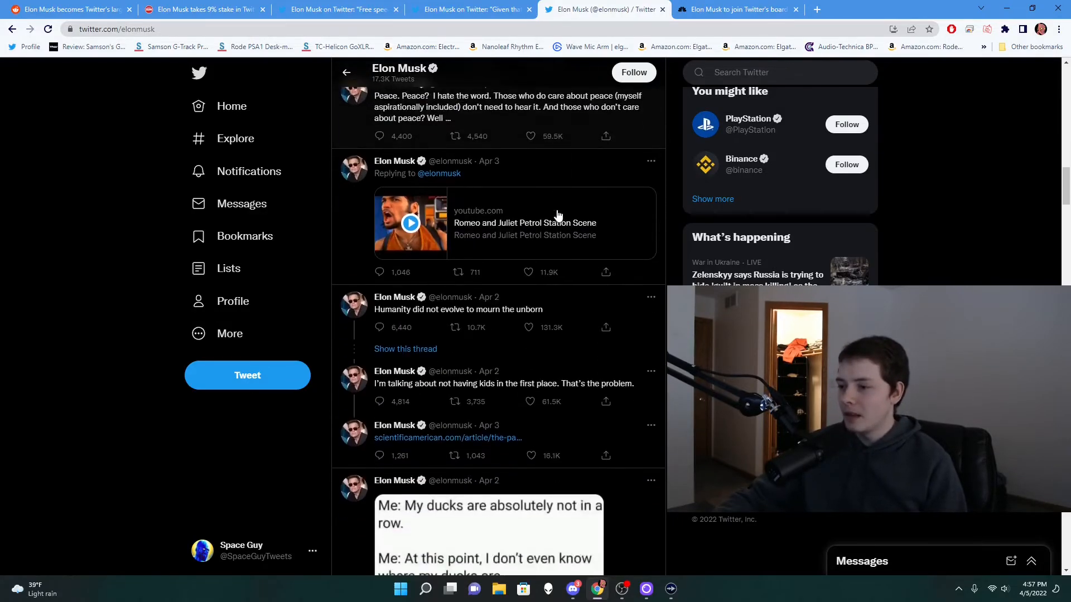
mouse_move(583, 201)
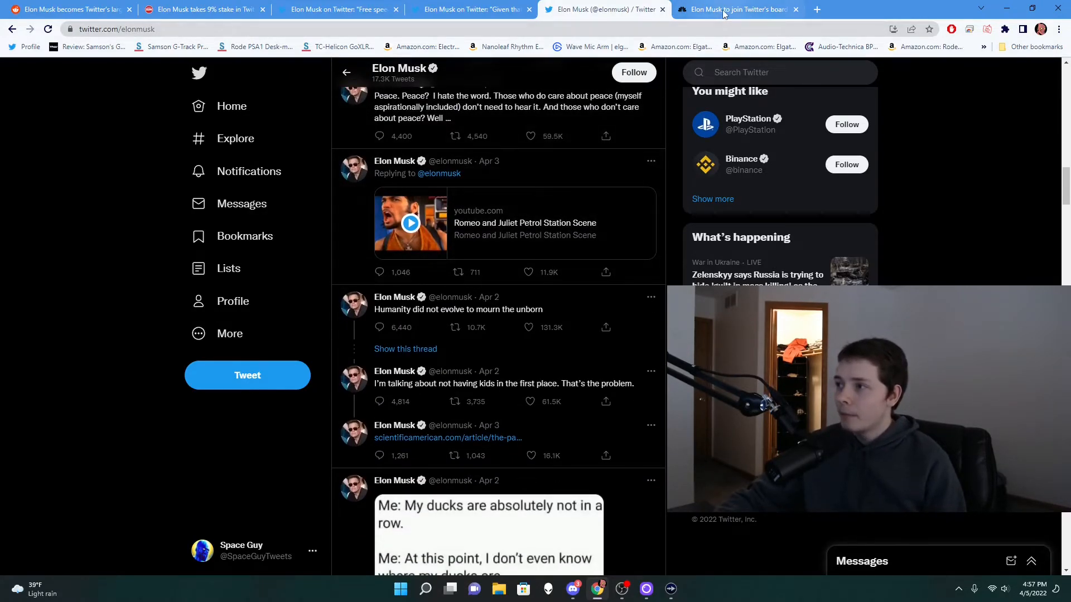
Step: Switch to the NBC News board article and scroll to Agrawal's welcome tweet and Musk's reply
left_click(738, 9)
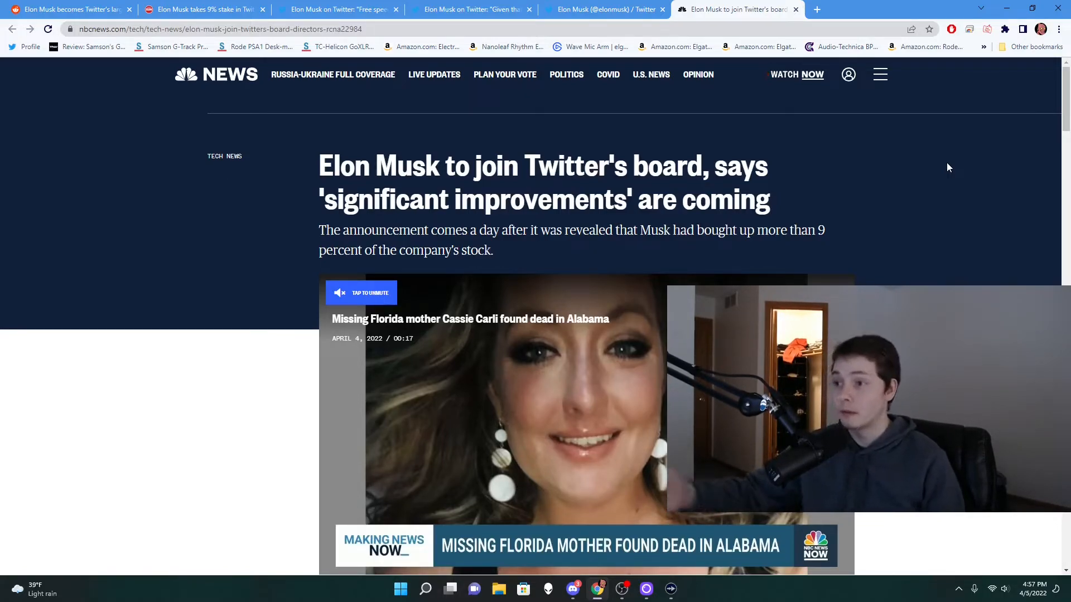
mouse_move(812, 145)
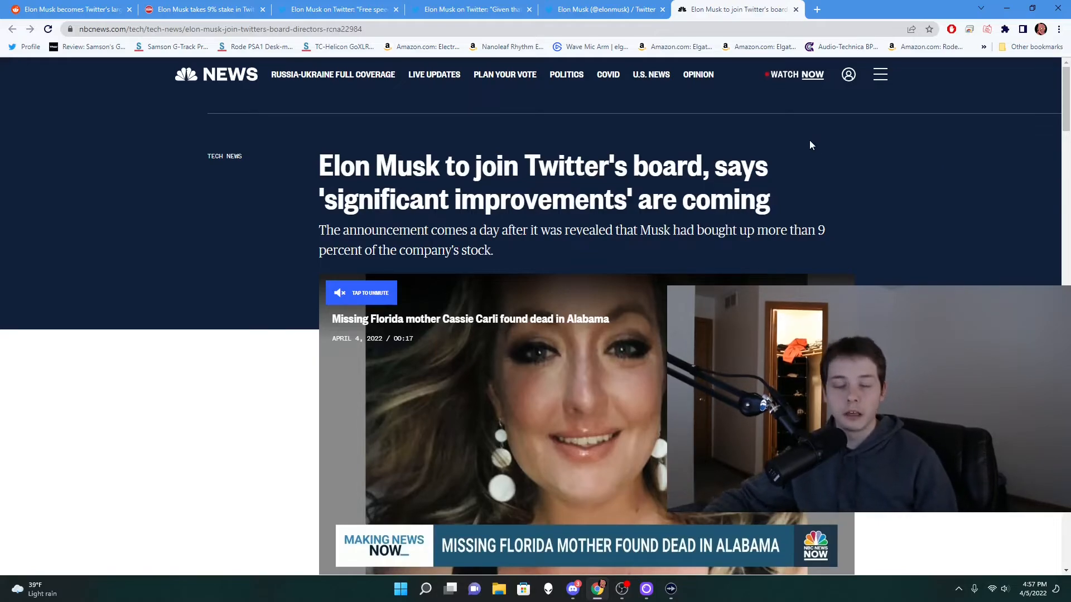
scroll("down", 3)
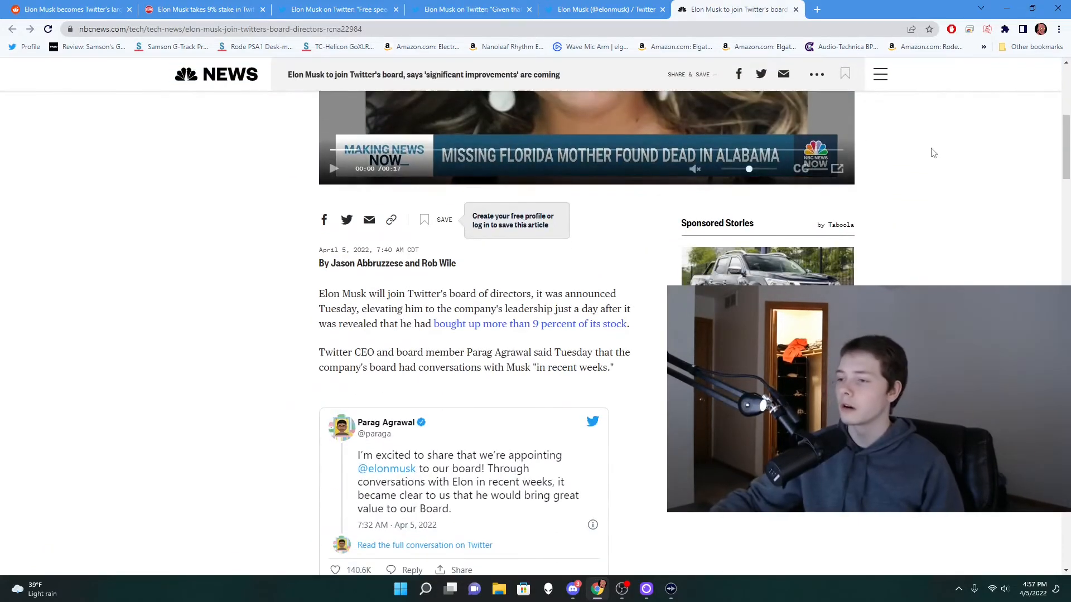
scroll("down", 3)
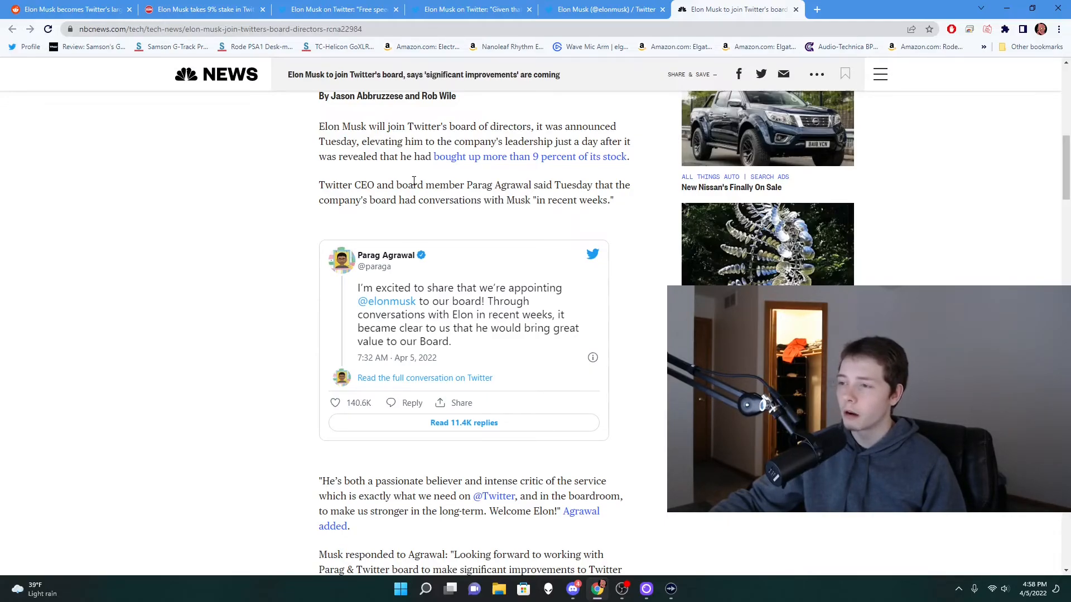
scroll("down", 3)
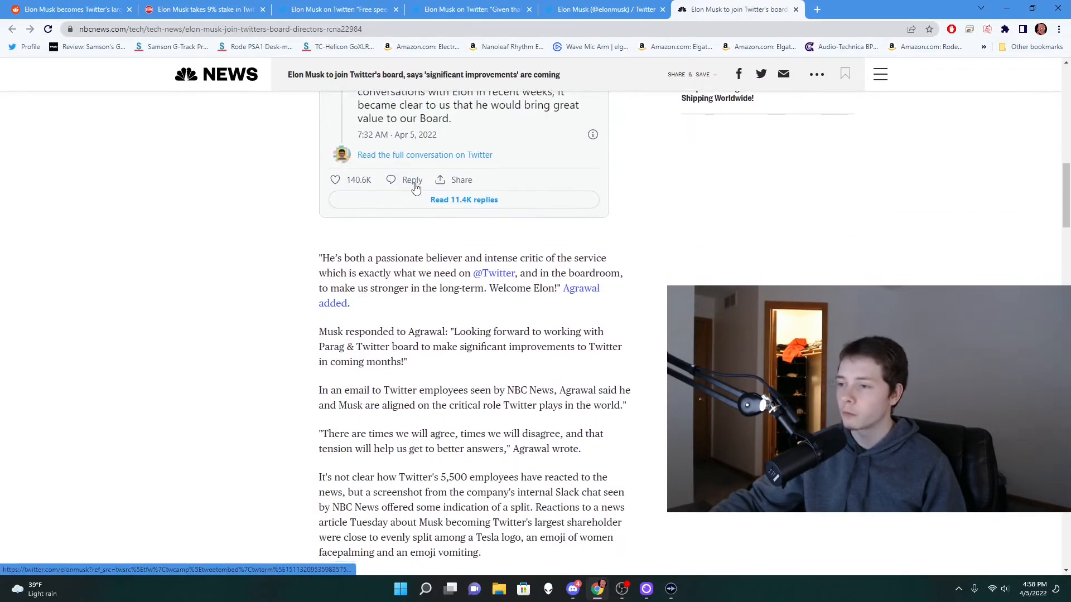
mouse_move(304, 203)
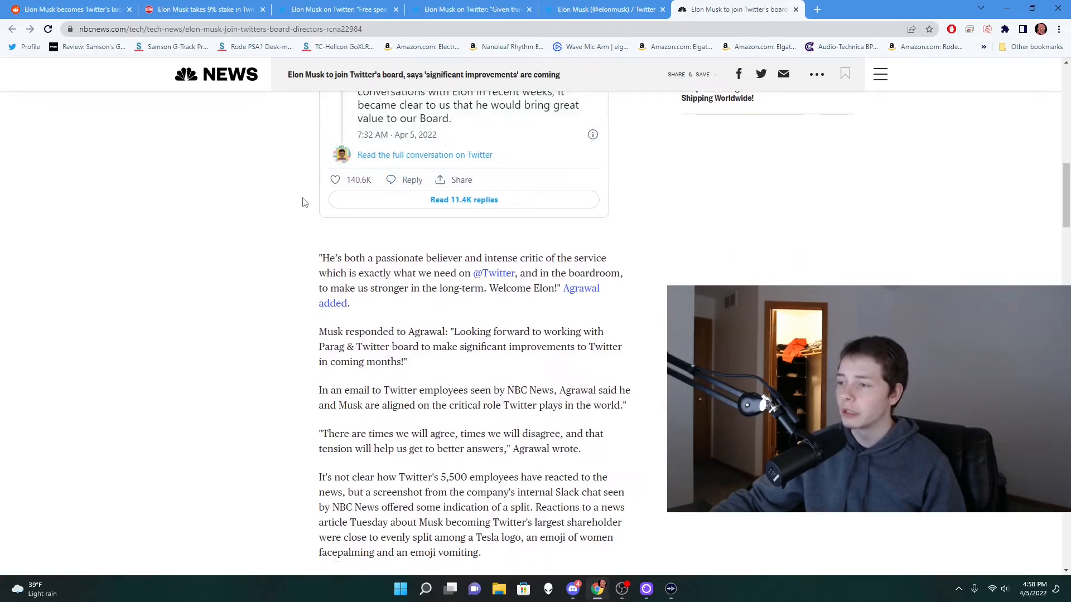
mouse_move(286, 201)
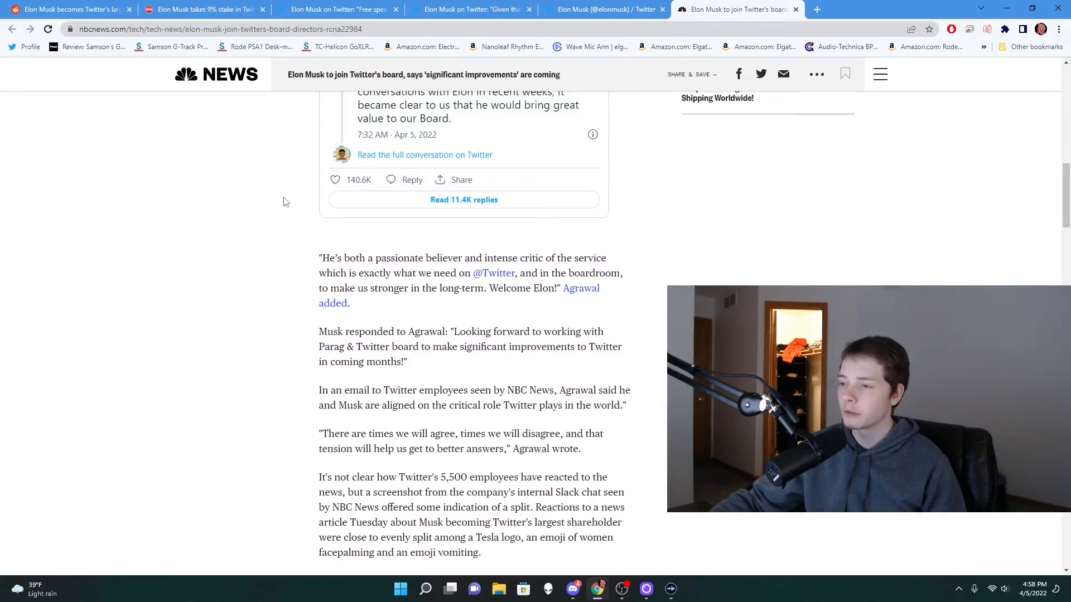